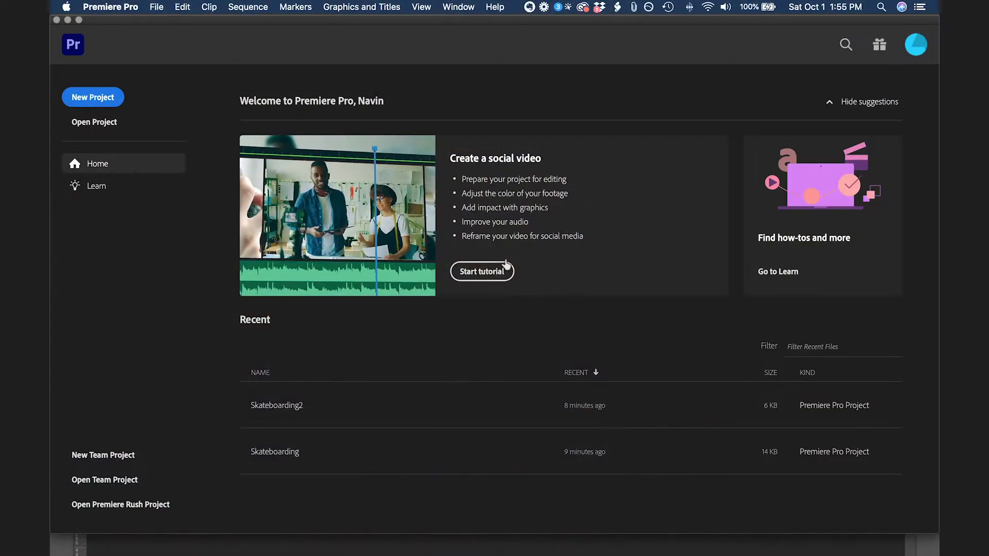
Step: From the Home screen, start a new project through the File menu
click(92, 97)
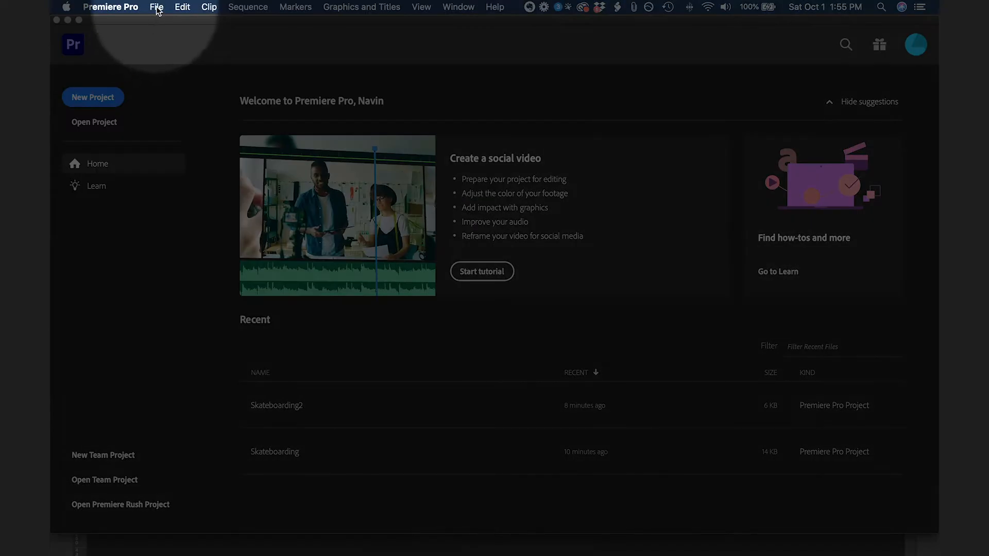
click(156, 7)
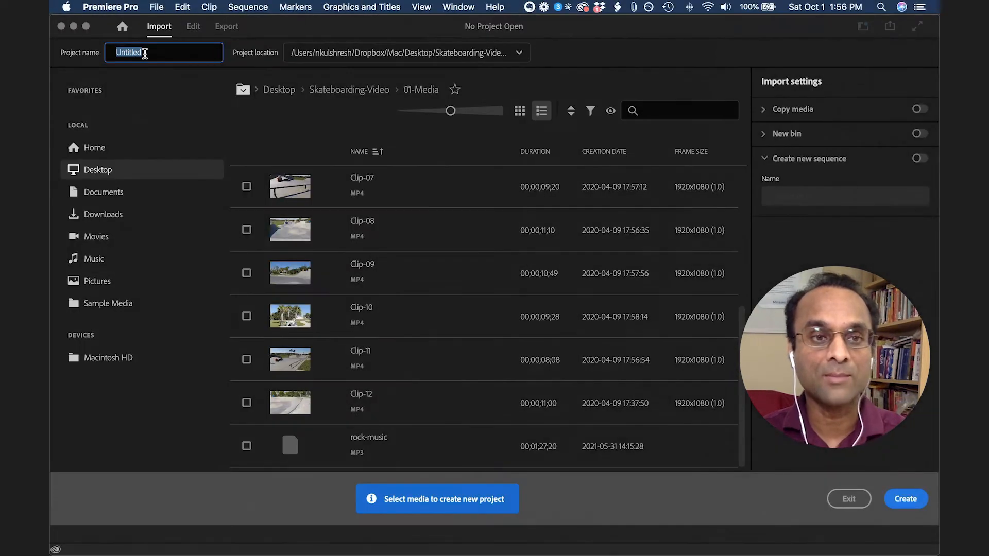
Step: Name the project 'Skateboarding' and set its location to Desktop/Skateboarding-Video/02-Project-Files
text(Skateboarding)
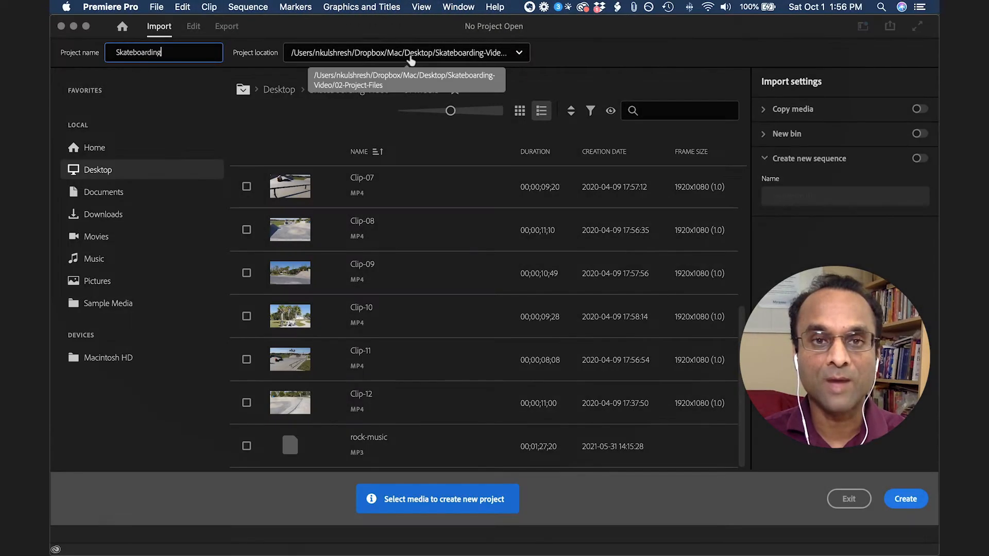
click(519, 52)
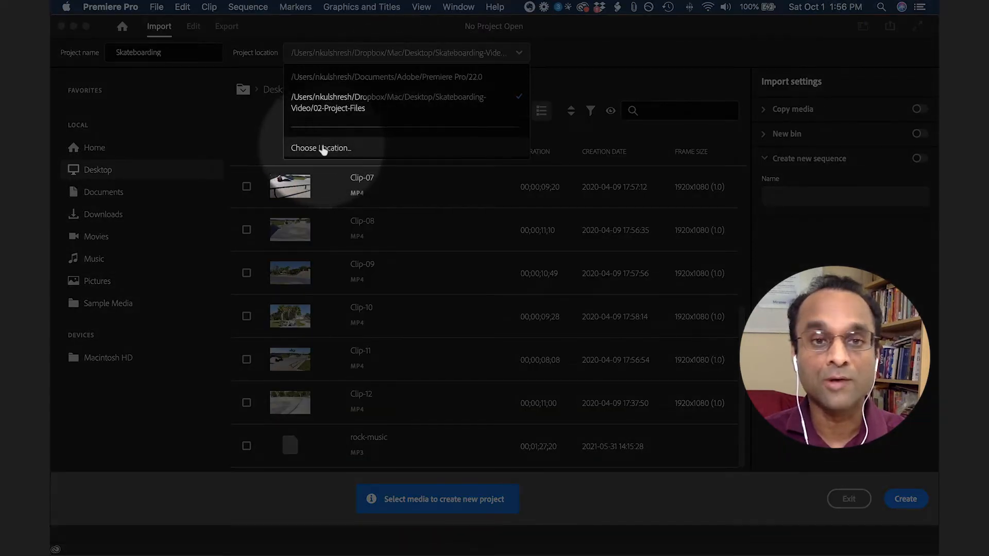
click(321, 147)
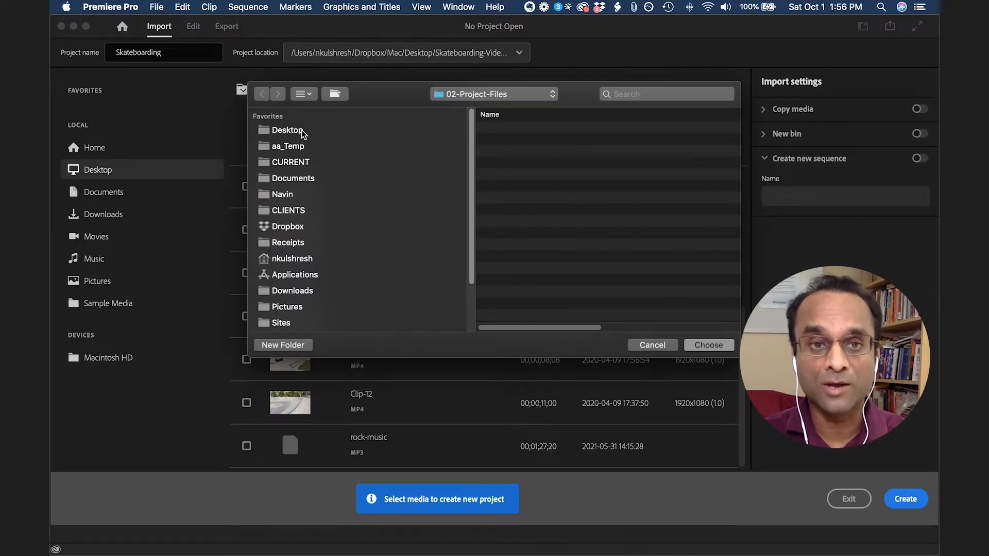
click(287, 130)
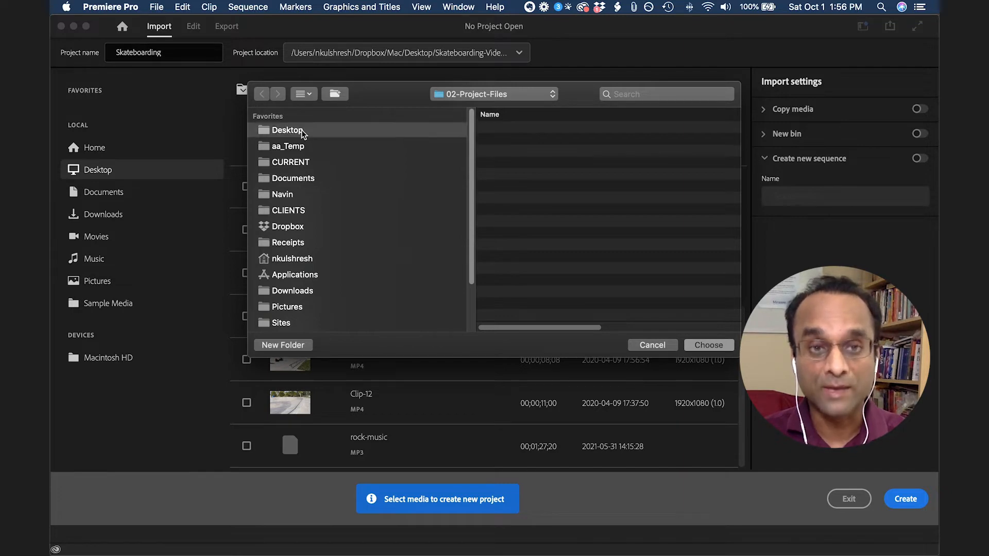
click(287, 130)
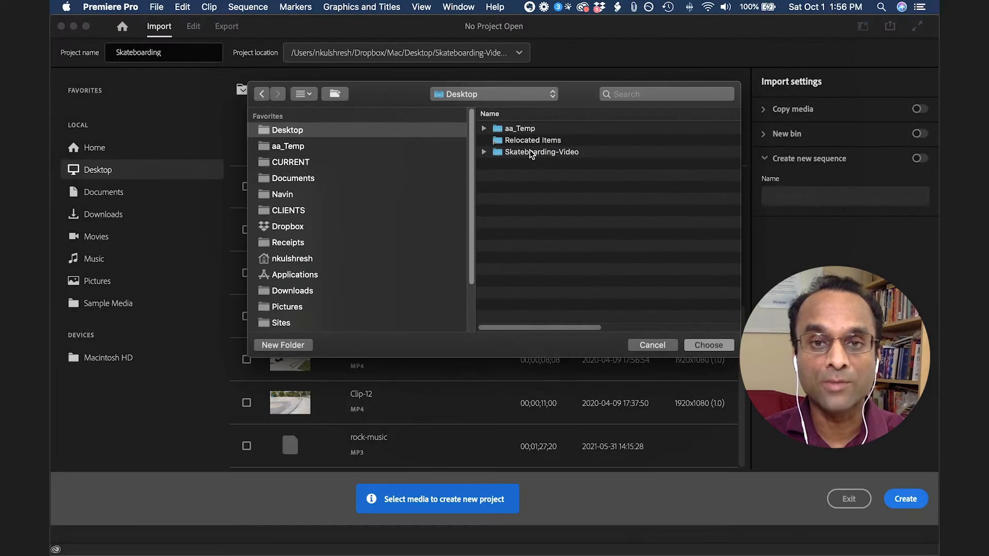
double_click(541, 151)
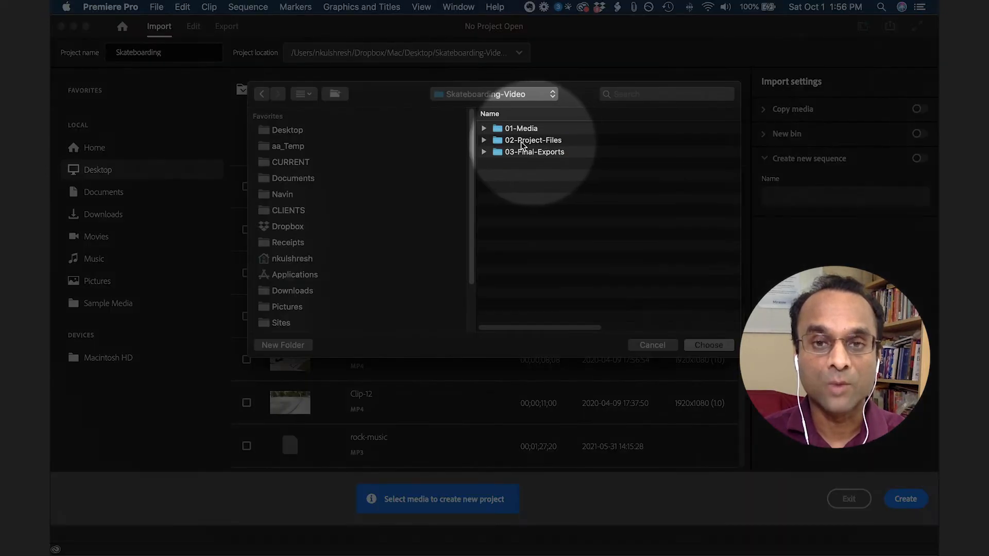
double_click(533, 140)
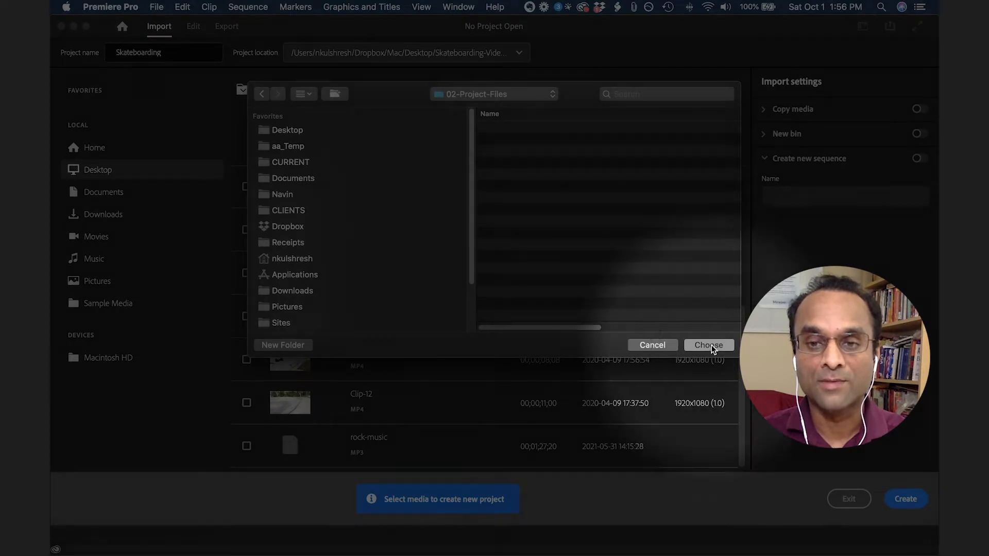
click(708, 345)
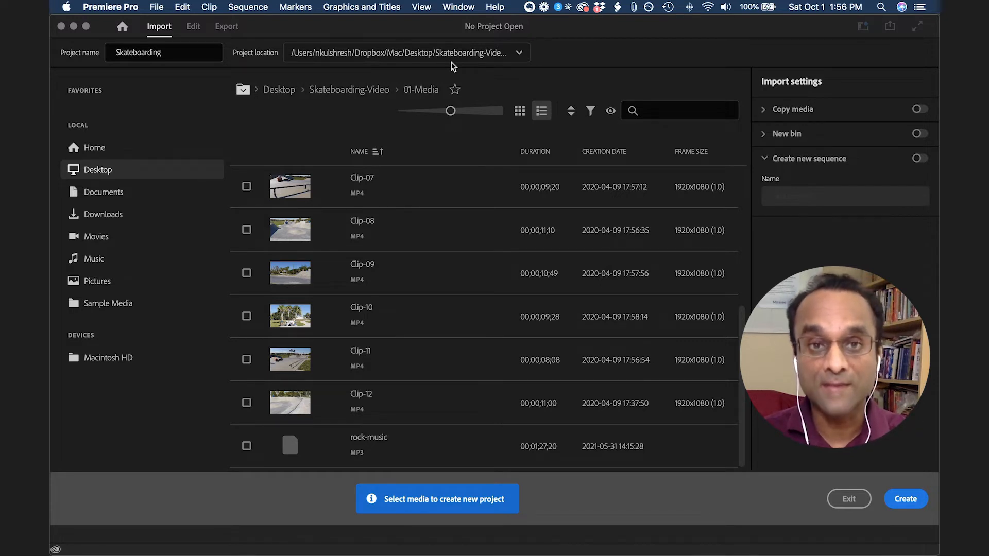
mouse_move(315, 76)
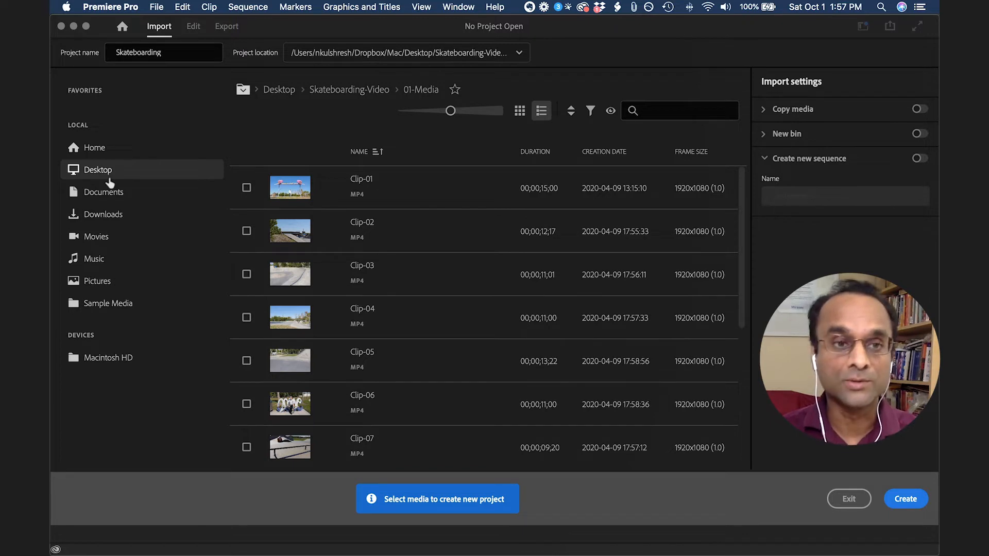
Step: Open Skateboarding-Video/01-Media and tick Clip-01, Clip-02, Clip-03 and the remaining files
click(98, 169)
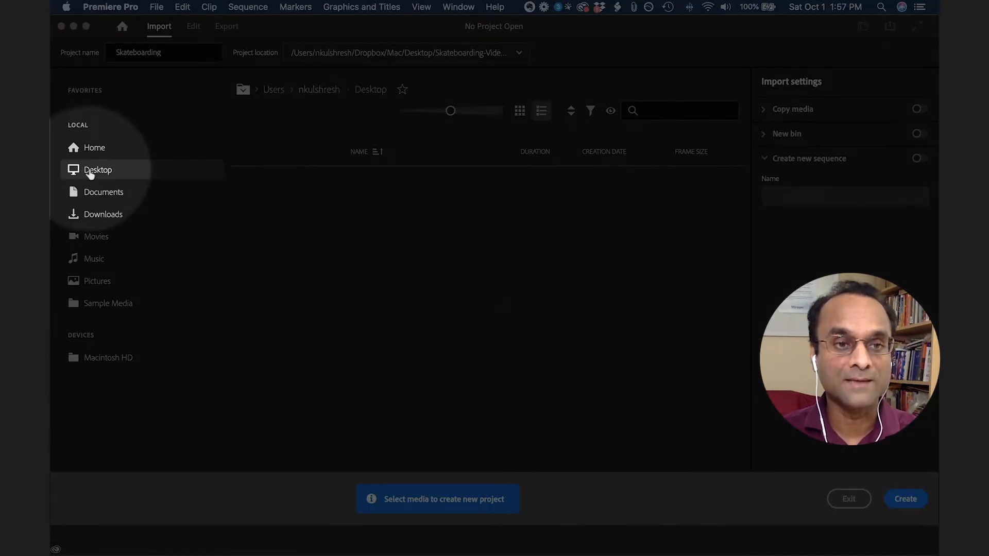
click(98, 170)
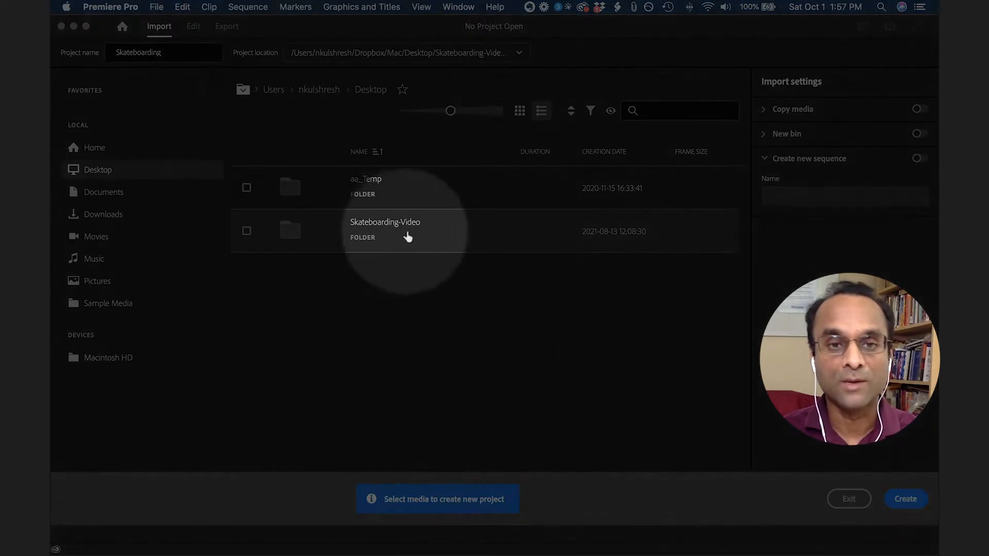
double_click(385, 231)
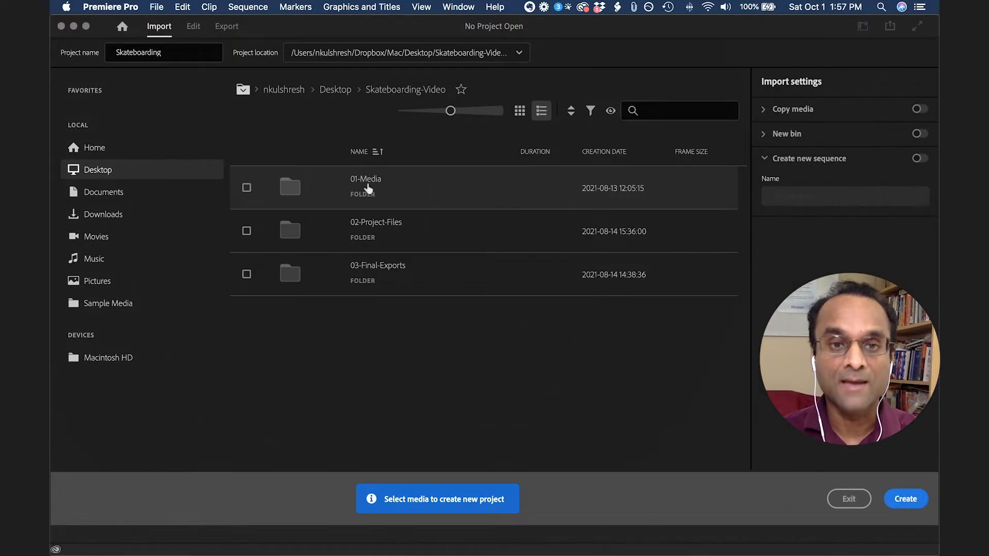
double_click(366, 187)
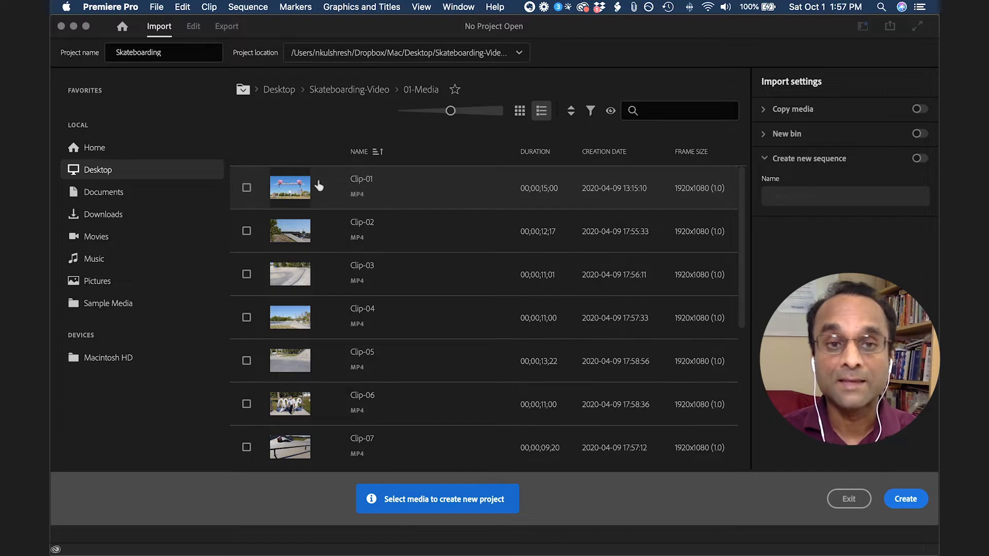
click(246, 188)
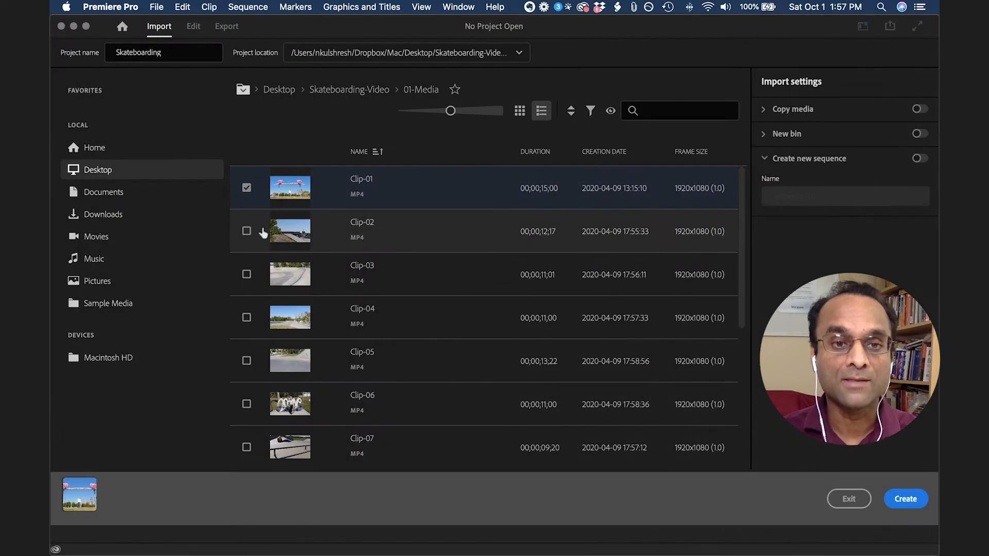
click(247, 231)
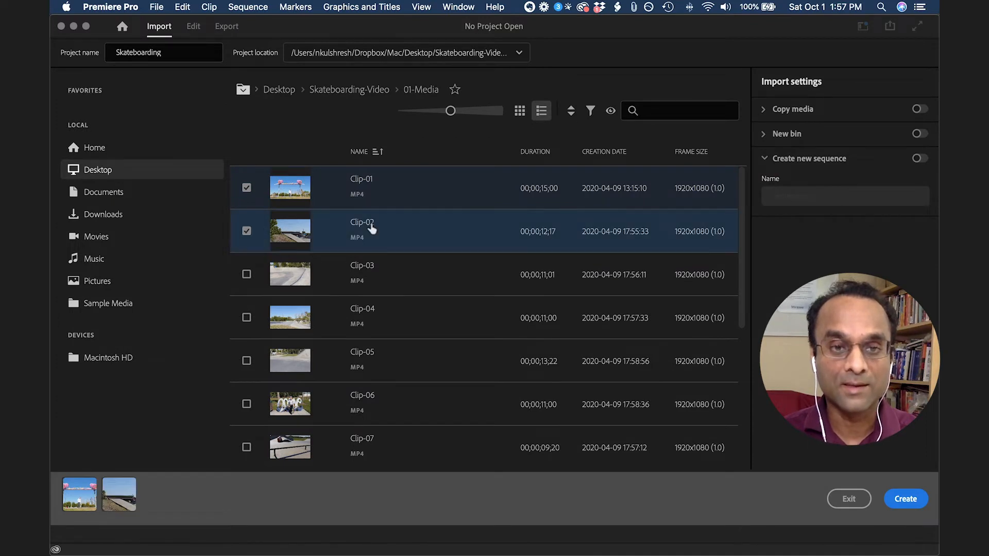
click(246, 273)
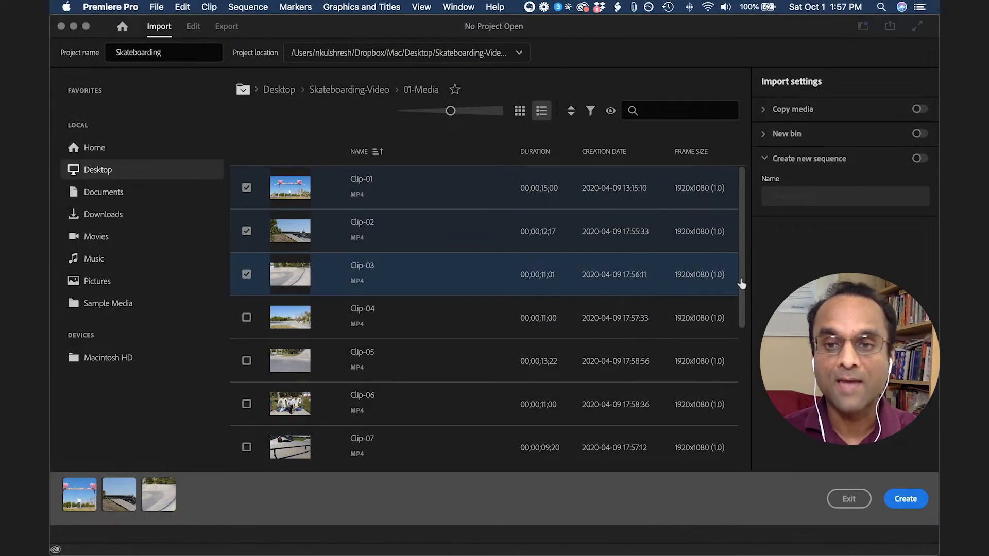
scroll(down, 3)
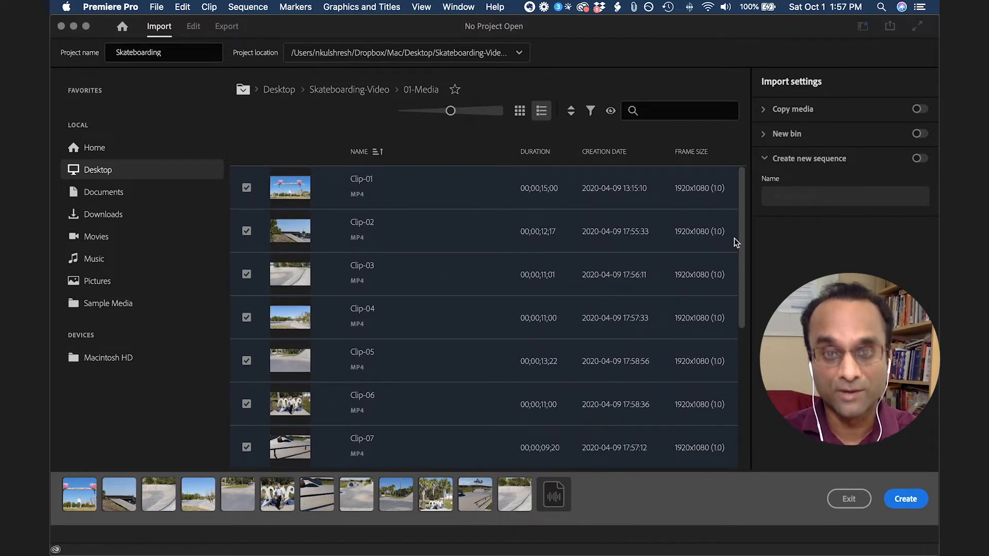
scroll(down, 3)
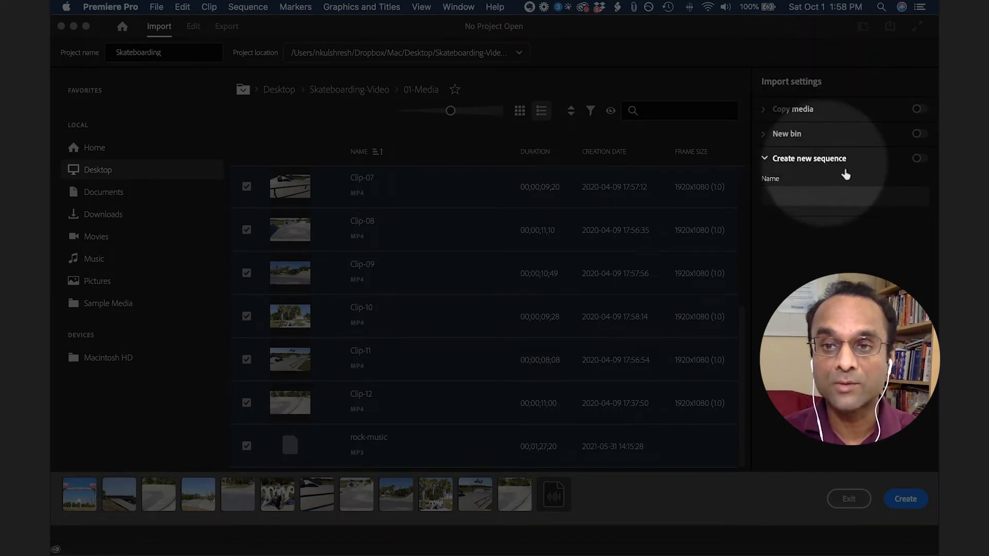
Step: Leave Create new sequence off and create the project with the selected media
click(919, 158)
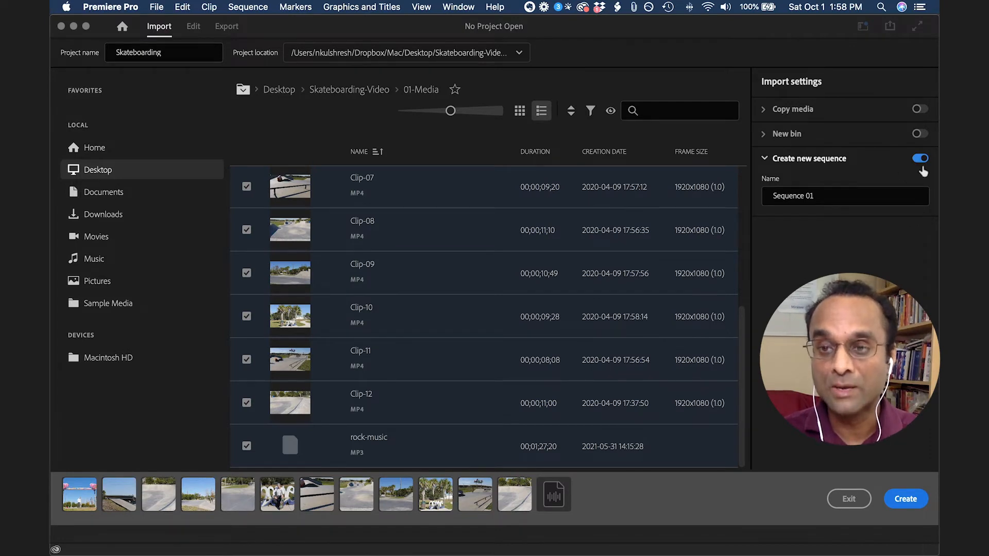
click(920, 158)
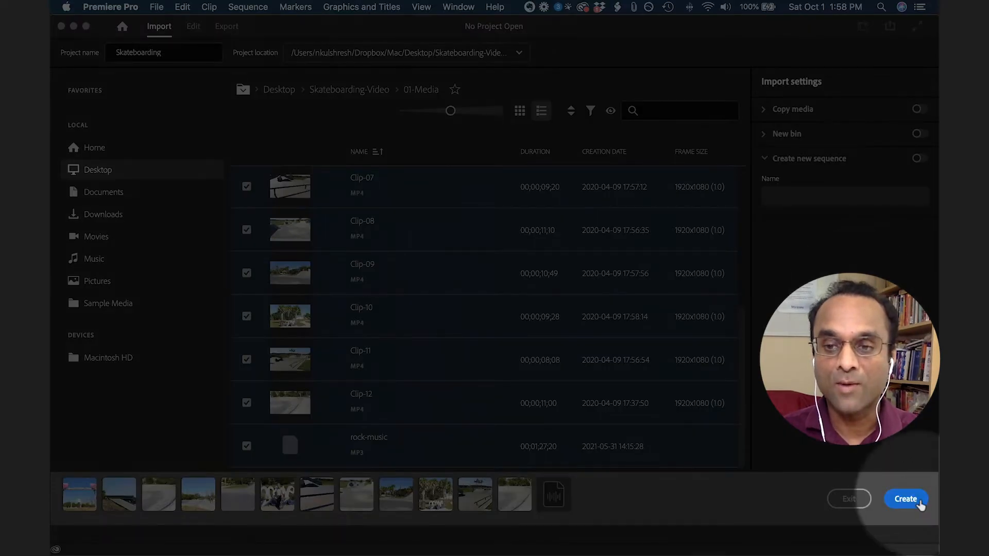
click(905, 500)
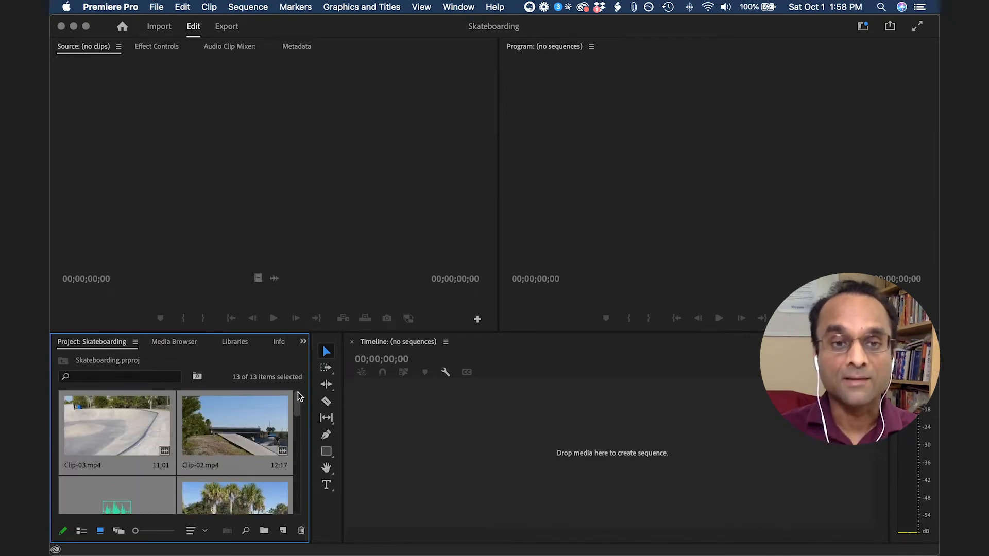
mouse_move(202, 90)
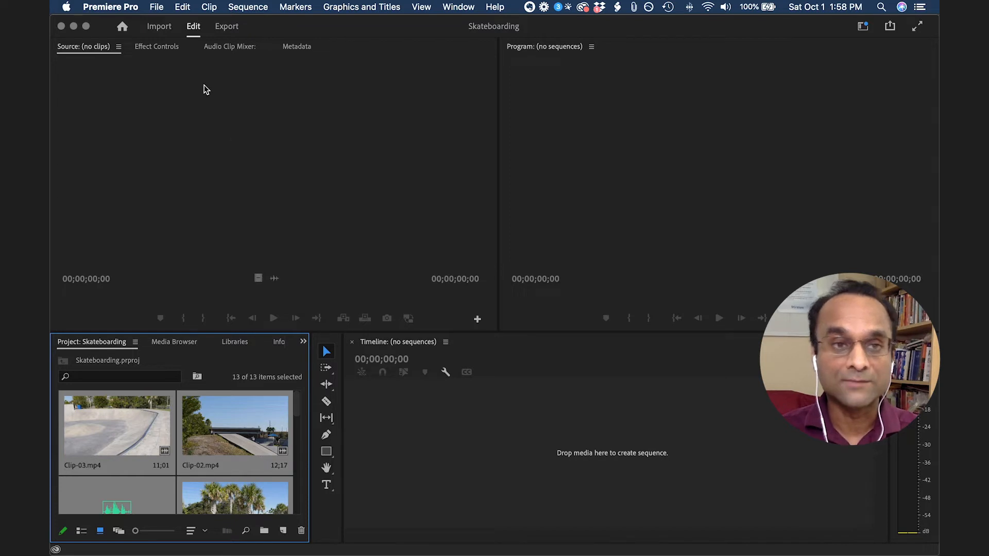
Step: Close the Skateboarding project with File > Close
click(156, 7)
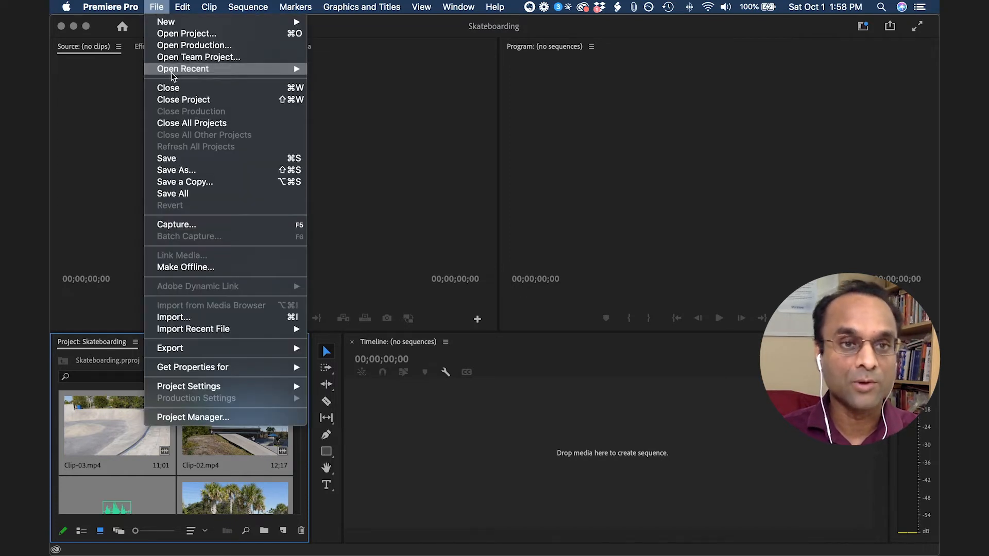
mouse_move(169, 88)
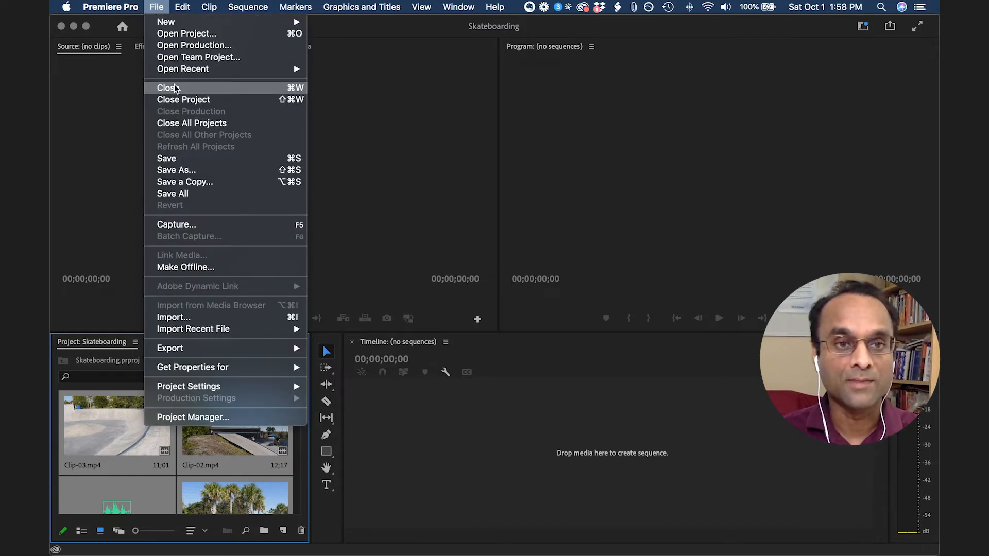
click(183, 99)
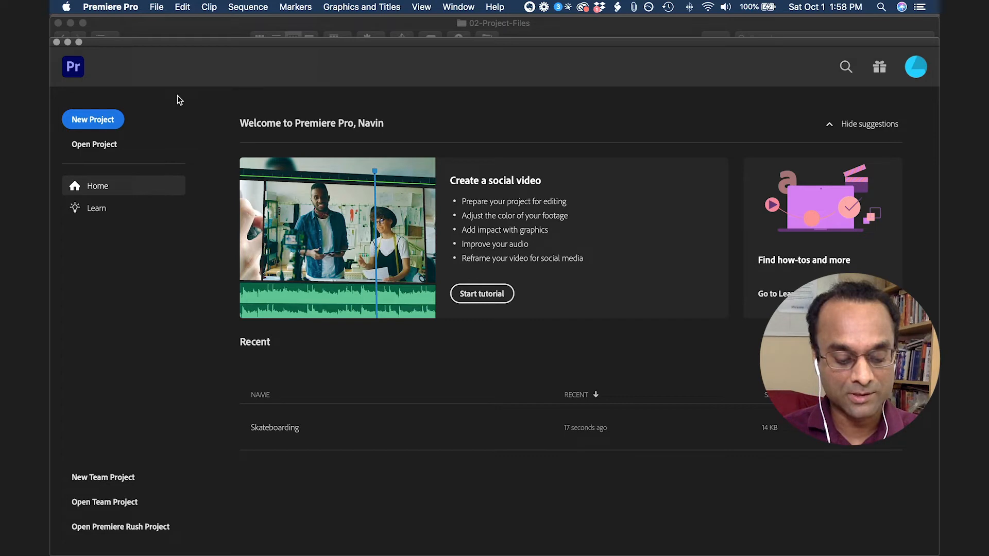
Step: Start a new project named Skateboarding2, located in Desktop/Skateboarding-Video/02-Project-Files
click(156, 6)
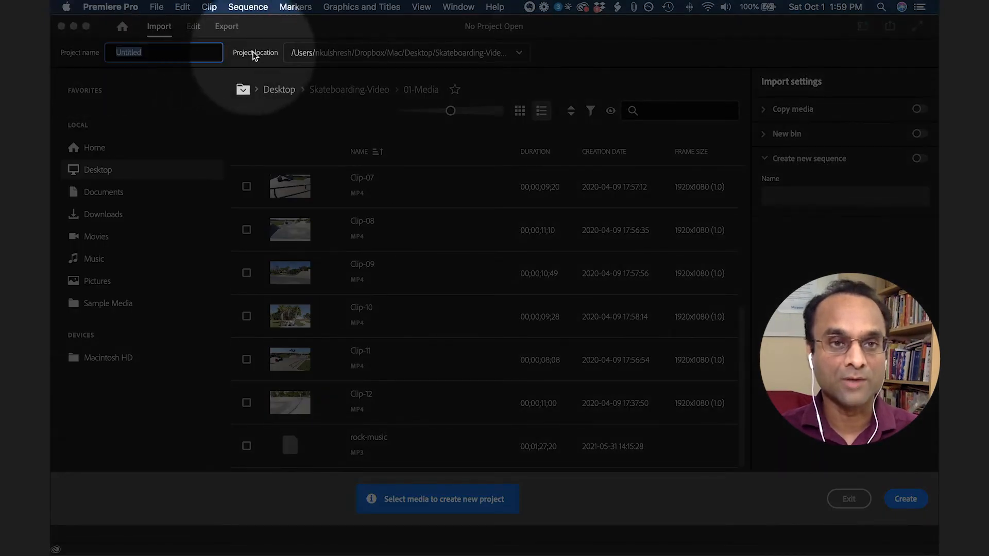
text(Skateboarding)
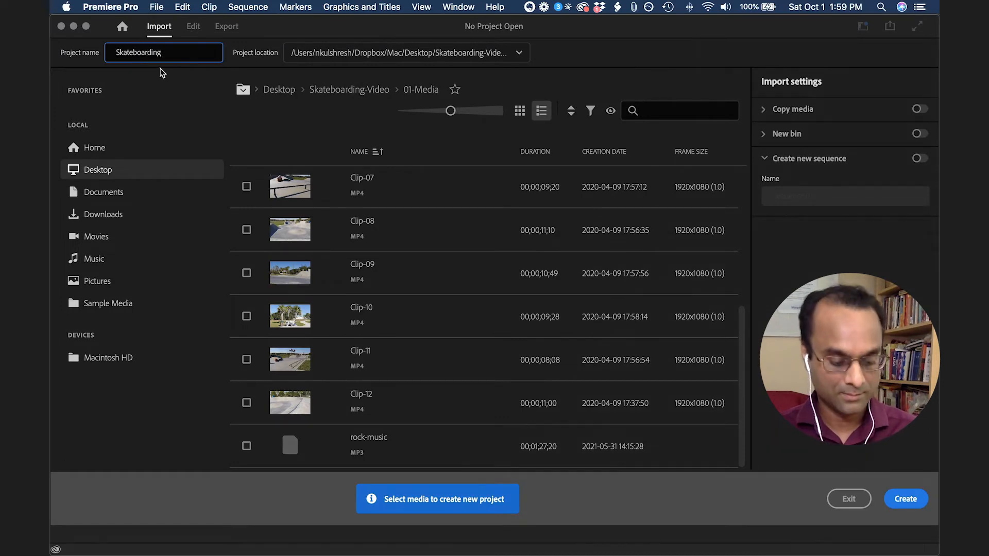
click(518, 53)
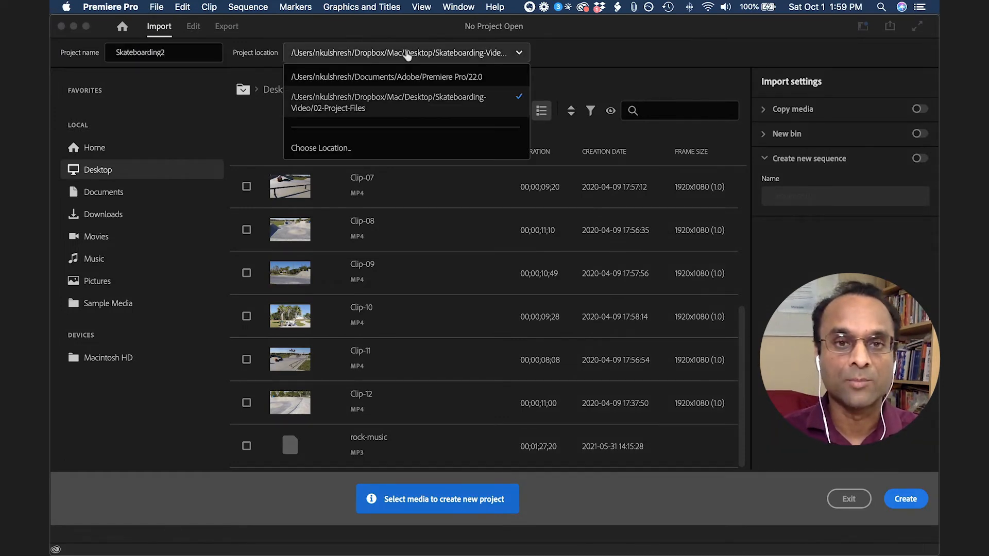
click(321, 147)
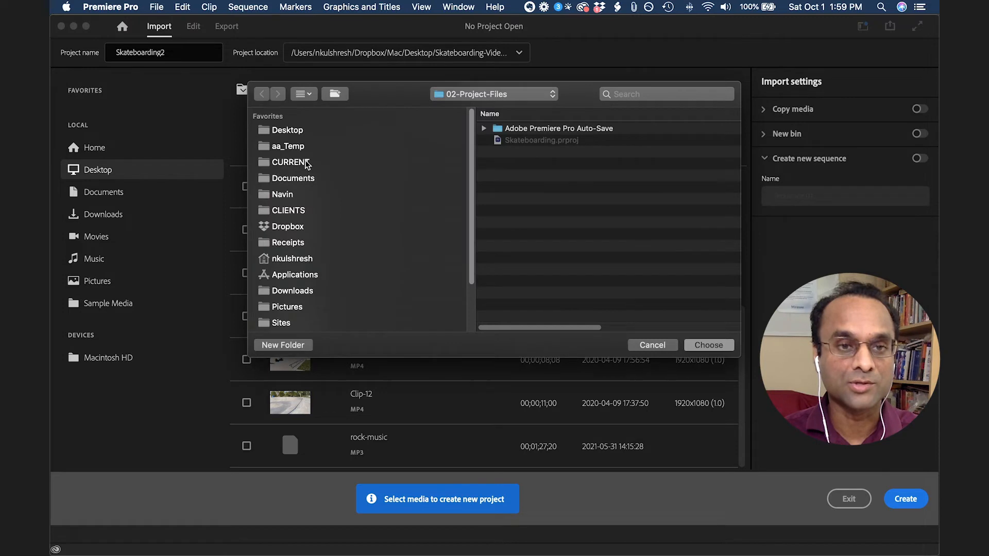
click(286, 130)
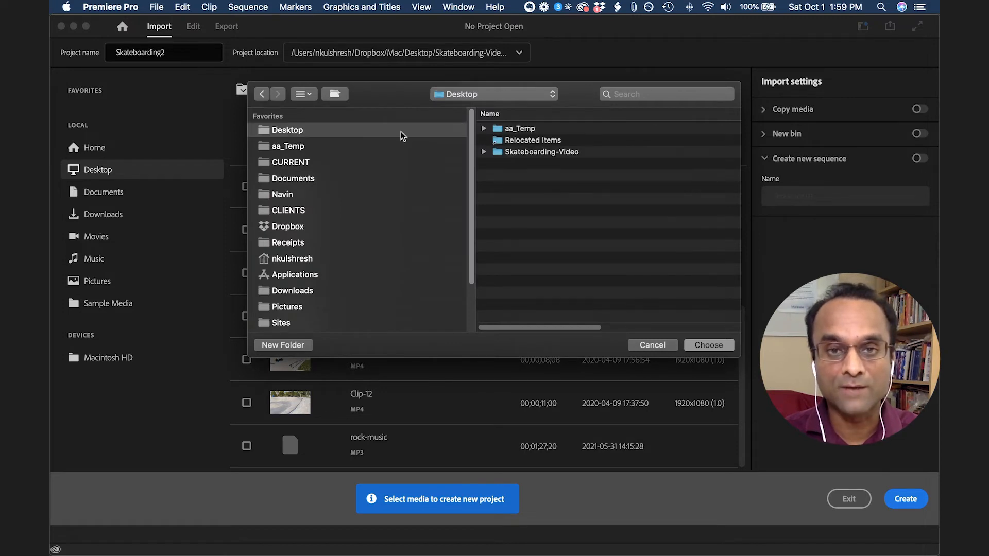
double_click(546, 152)
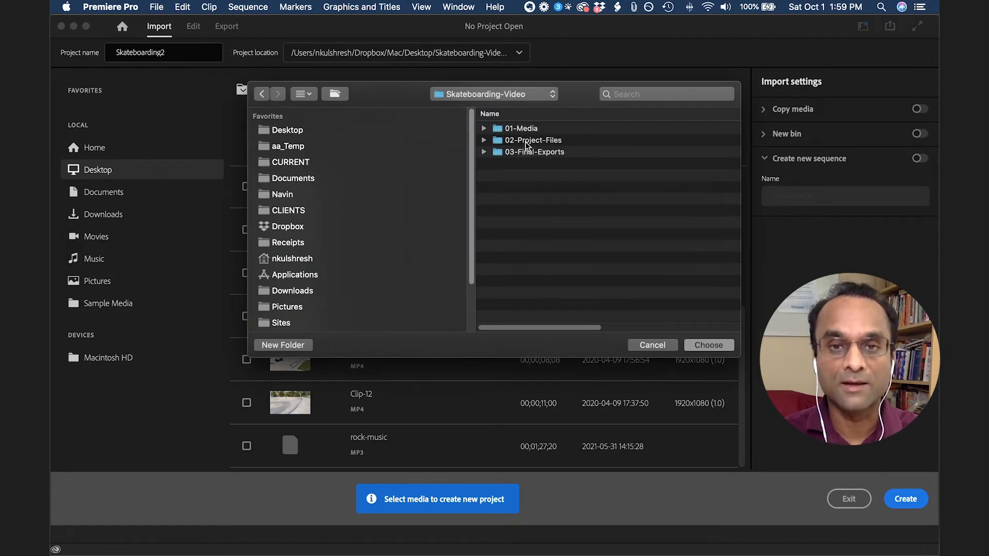
double_click(532, 140)
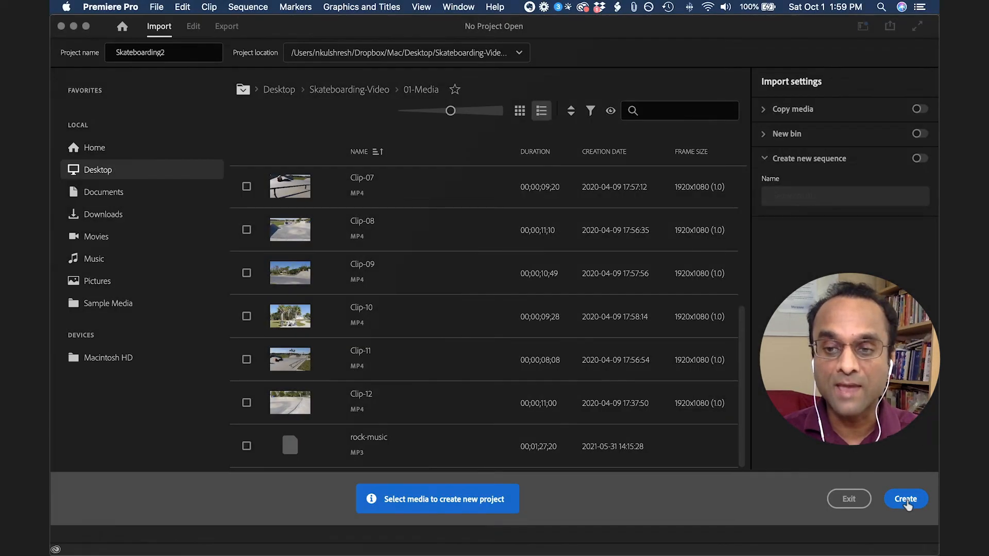
Step: Create Skateboarding2, then import all files from Skateboarding-Video/01-Media via File > Import
click(904, 499)
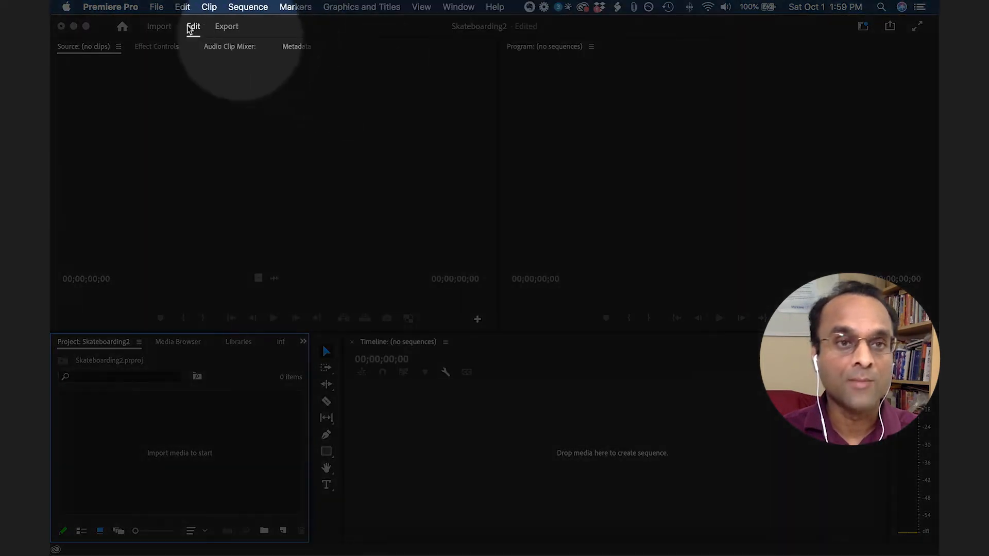
click(157, 6)
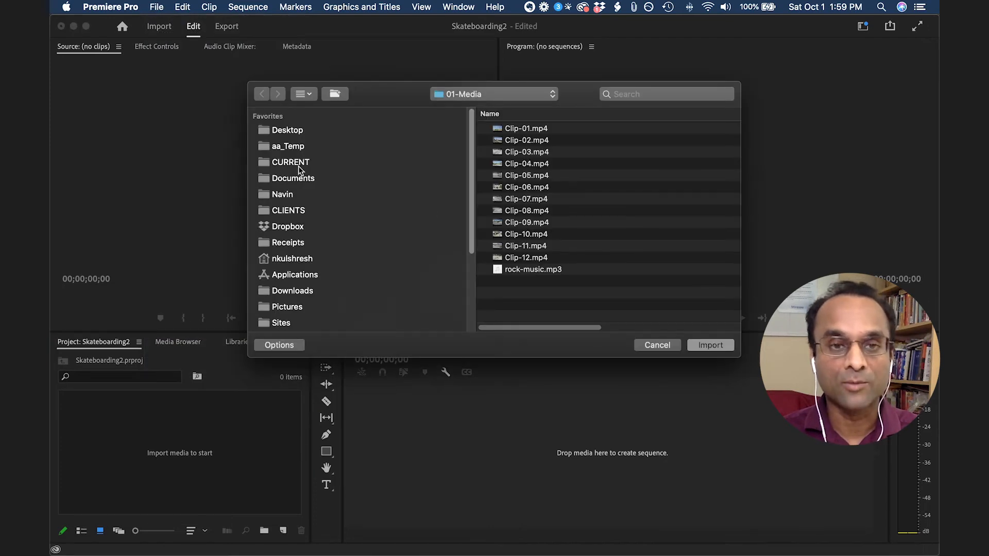
click(287, 130)
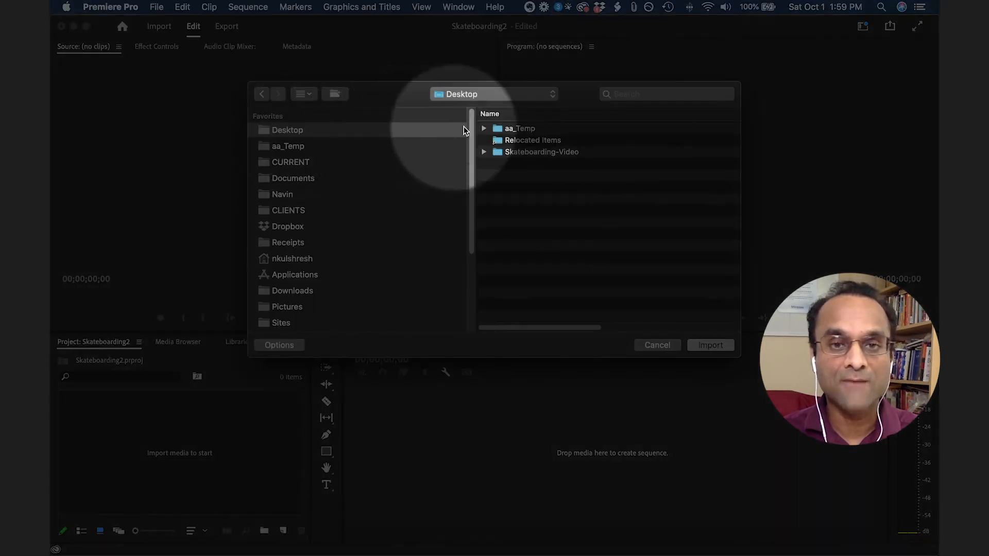
double_click(542, 152)
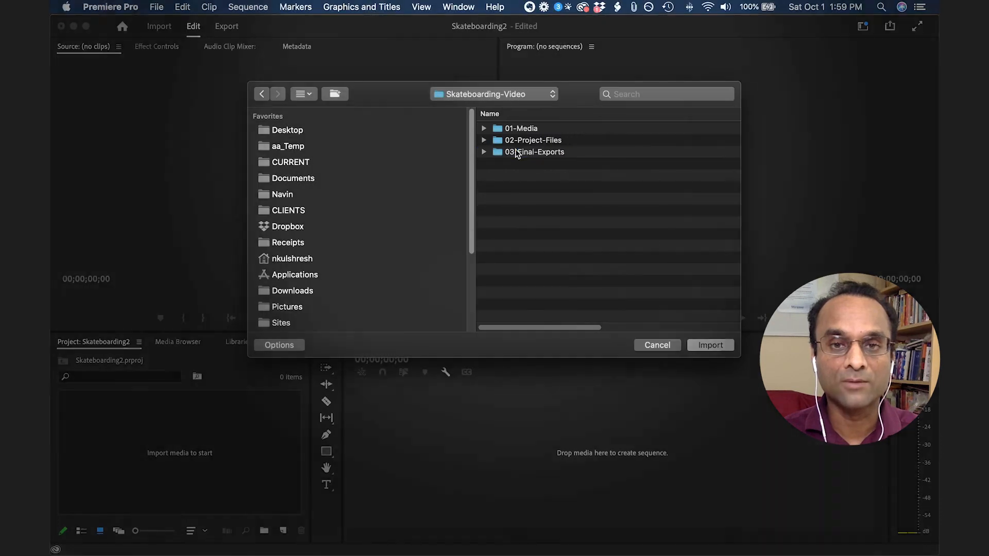
double_click(521, 128)
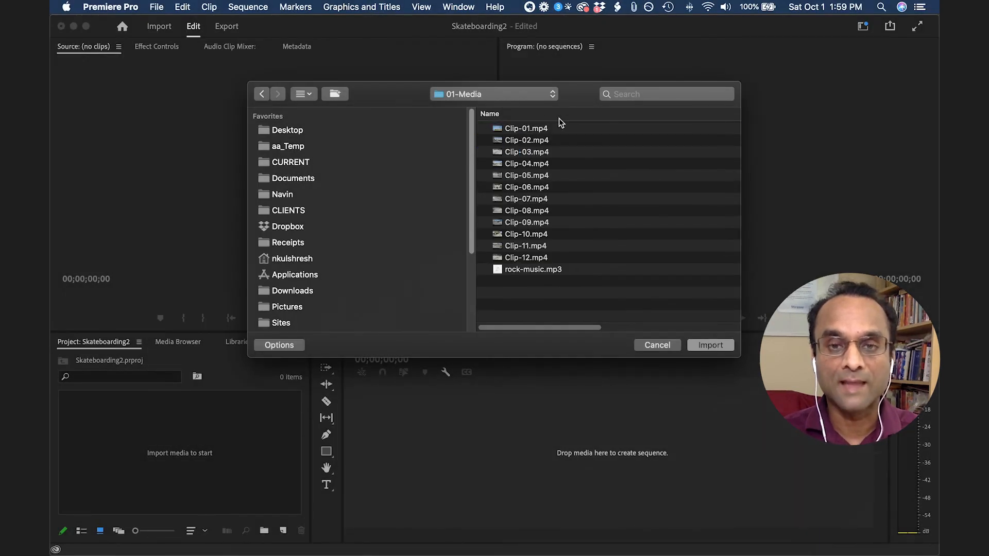
mouse_move(603, 225)
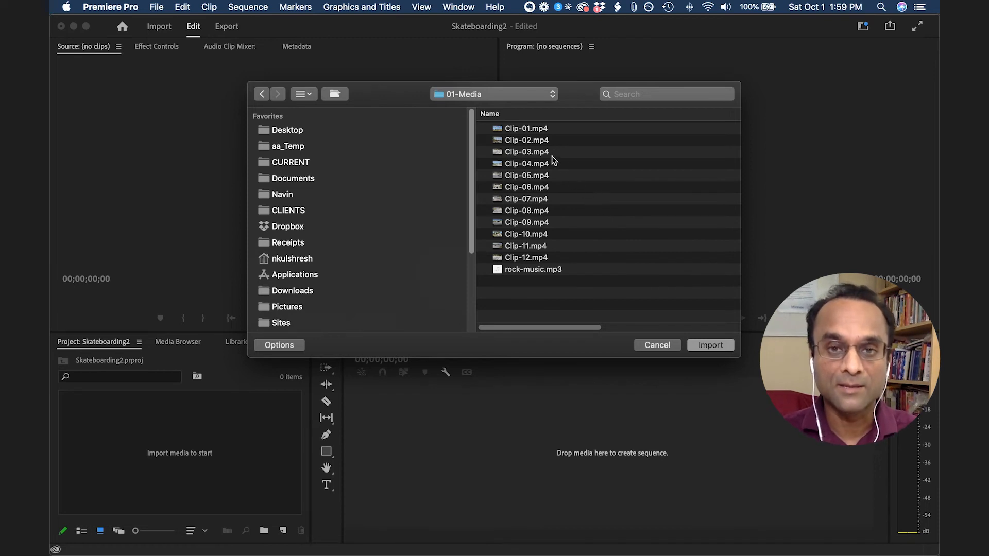
click(526, 128)
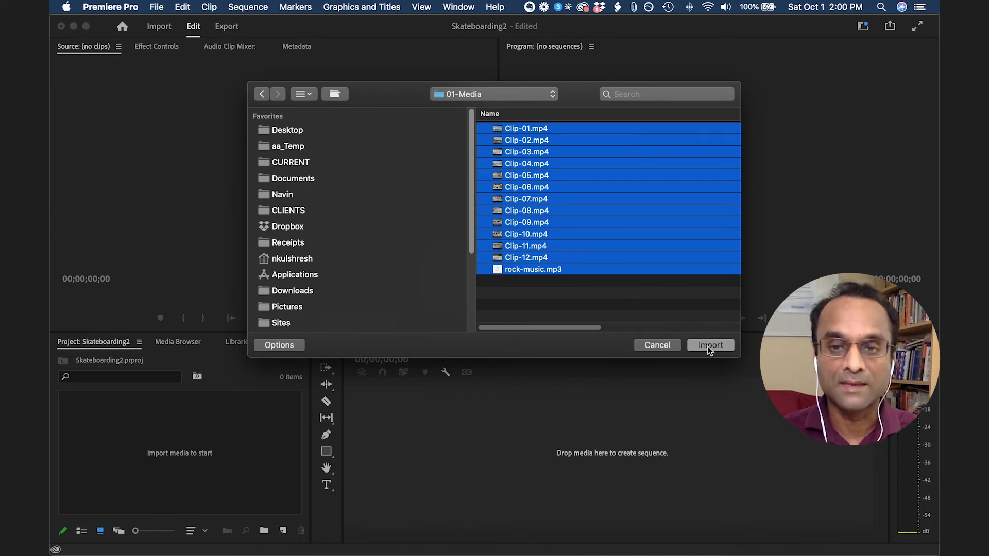
click(710, 345)
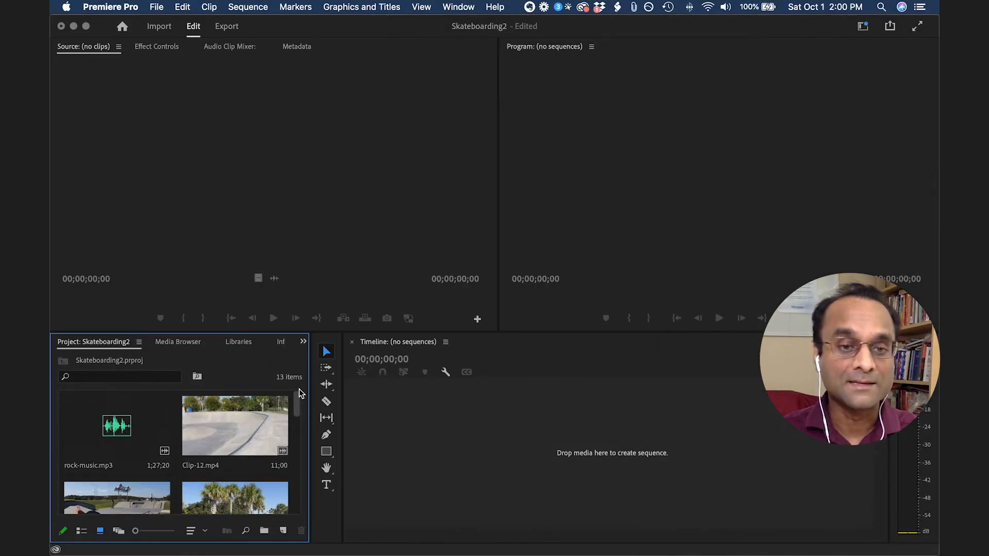
Step: Play Clip-01 in the Source monitor and drag it into the Timeline as a new sequence
scroll(down, 3)
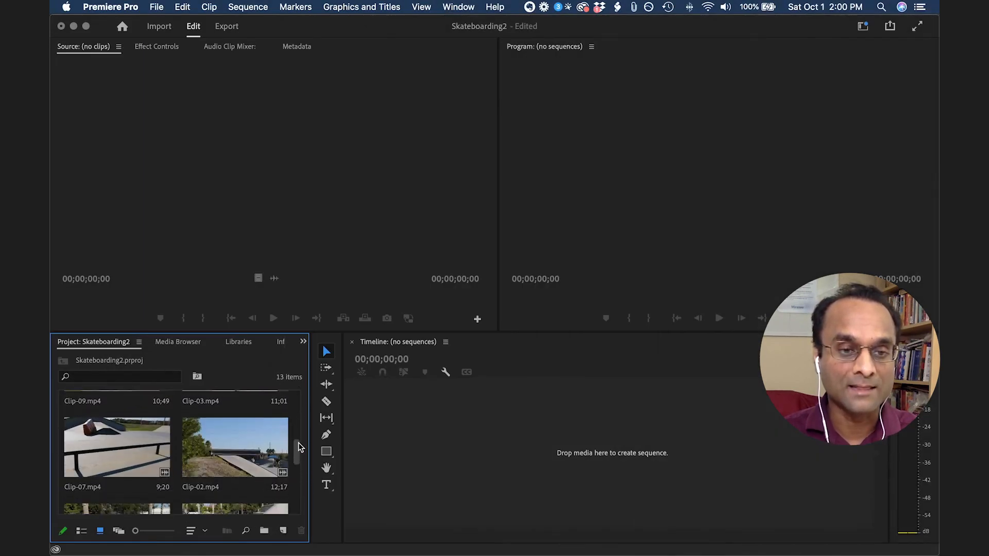
double_click(116, 454)
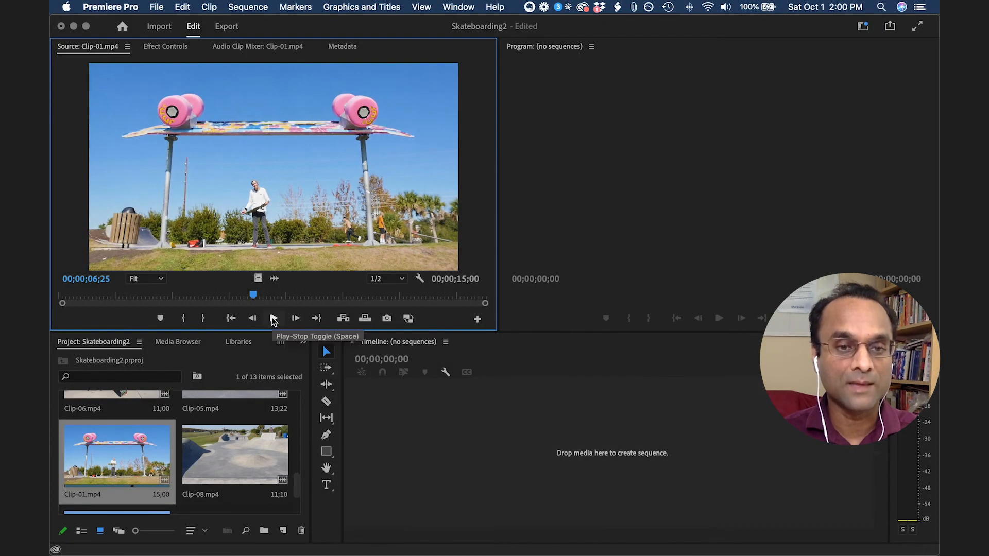
click(296, 317)
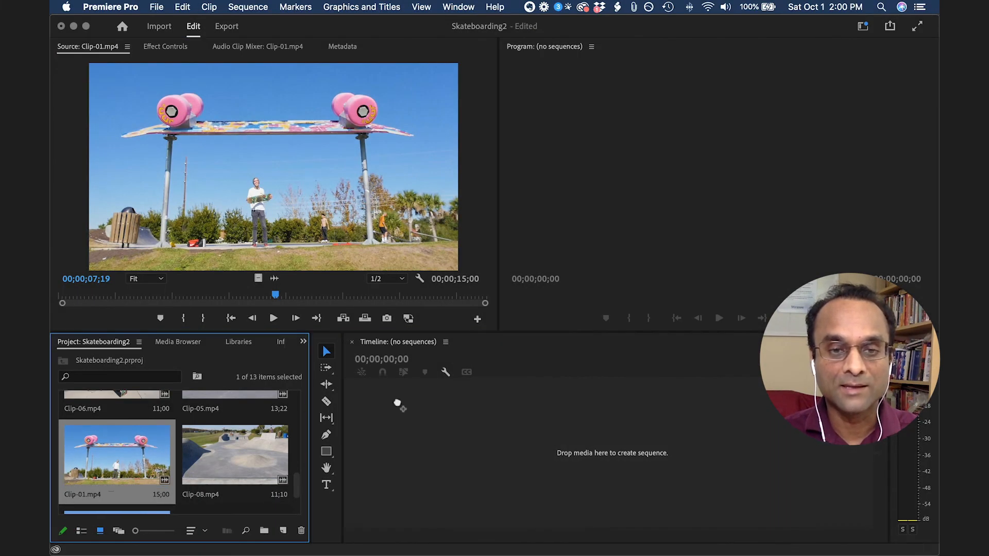
drag(117, 454, 579, 442)
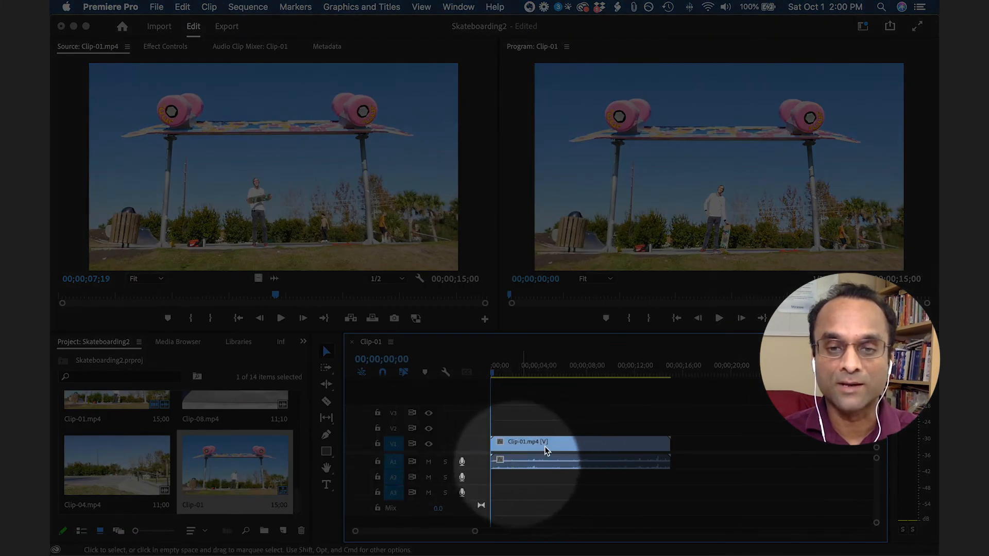